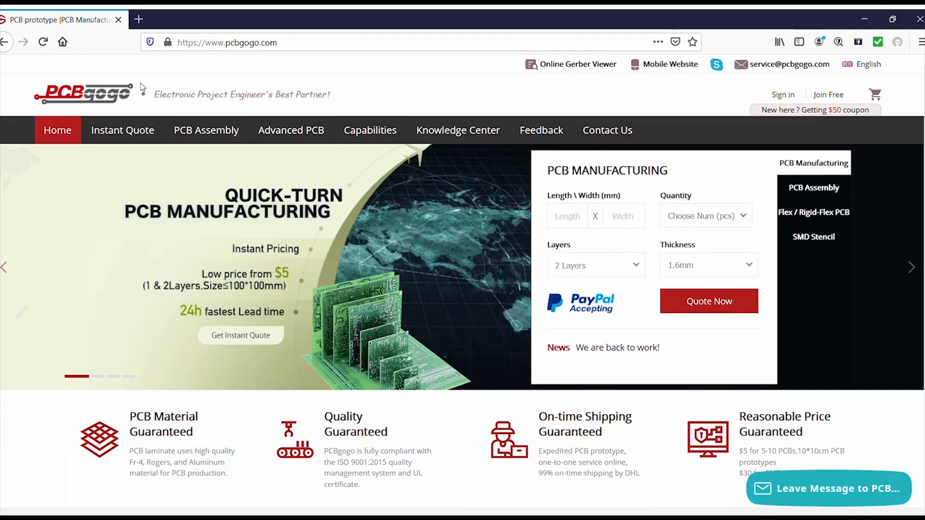
pyautogui.moveTo(232, 199)
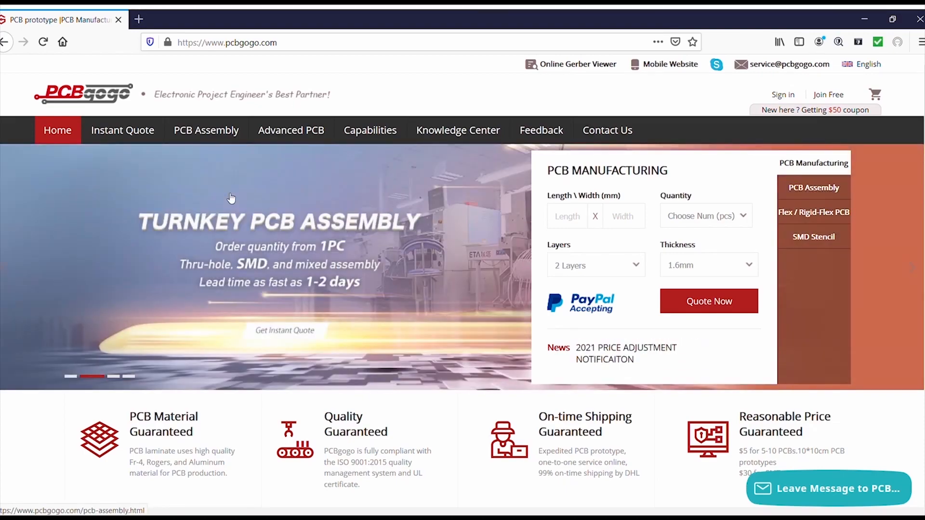
# Step: Scroll down the PCBgogo home page toward the Instant Quote PCB fabrication form
pyautogui.scroll(-3)
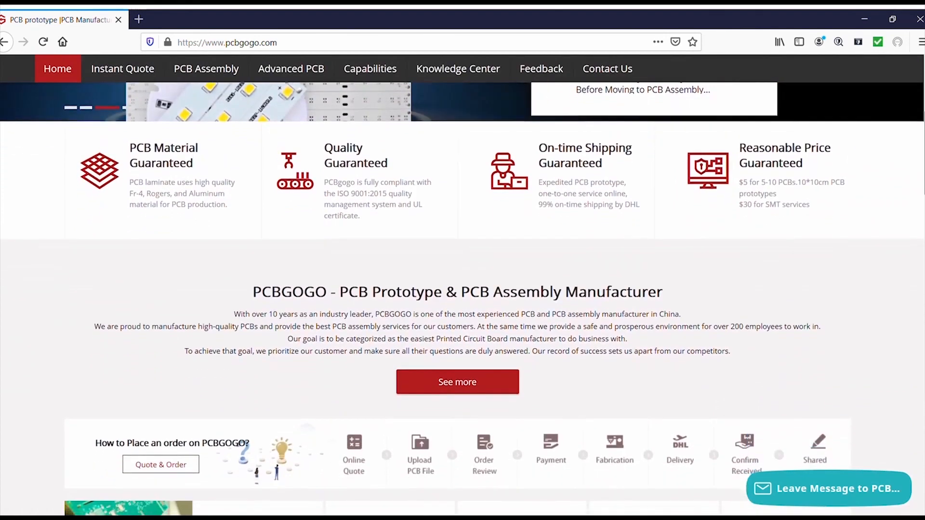
pyautogui.scroll(-3)
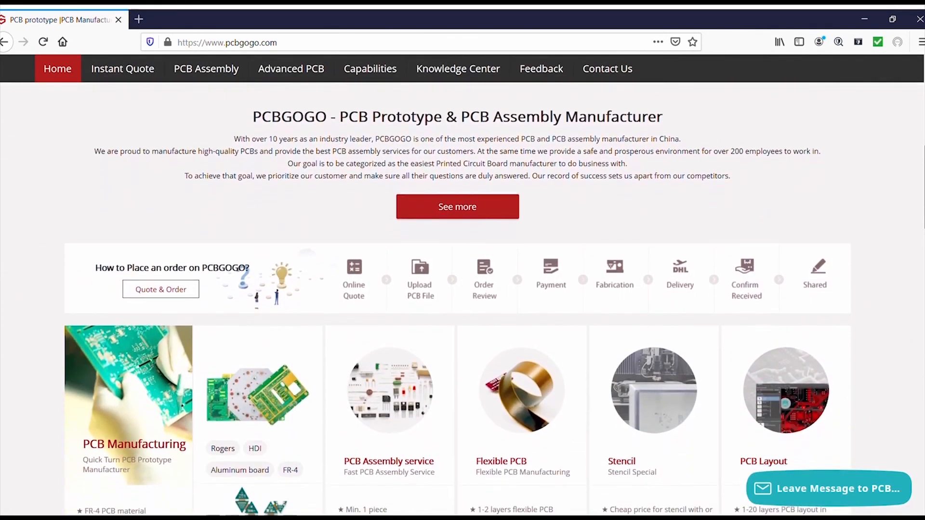
pyautogui.scroll(-3)
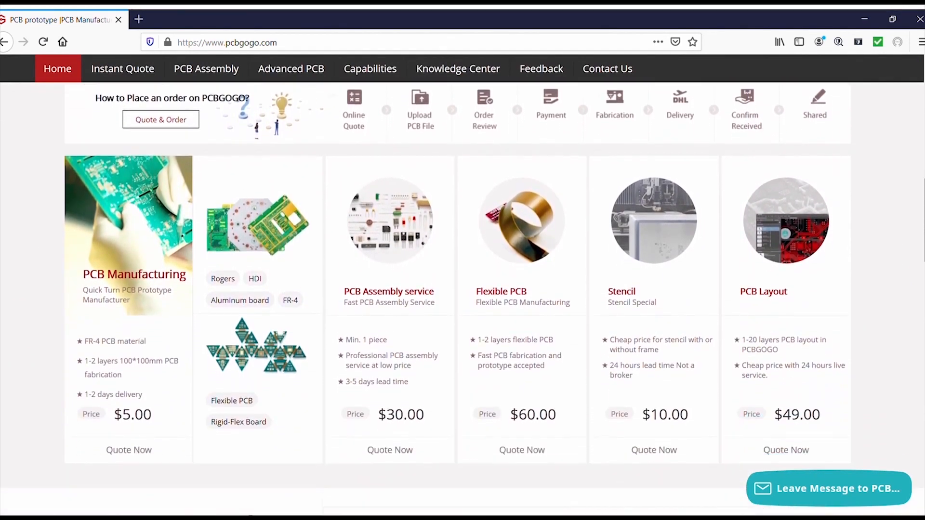
pyautogui.scroll(-3)
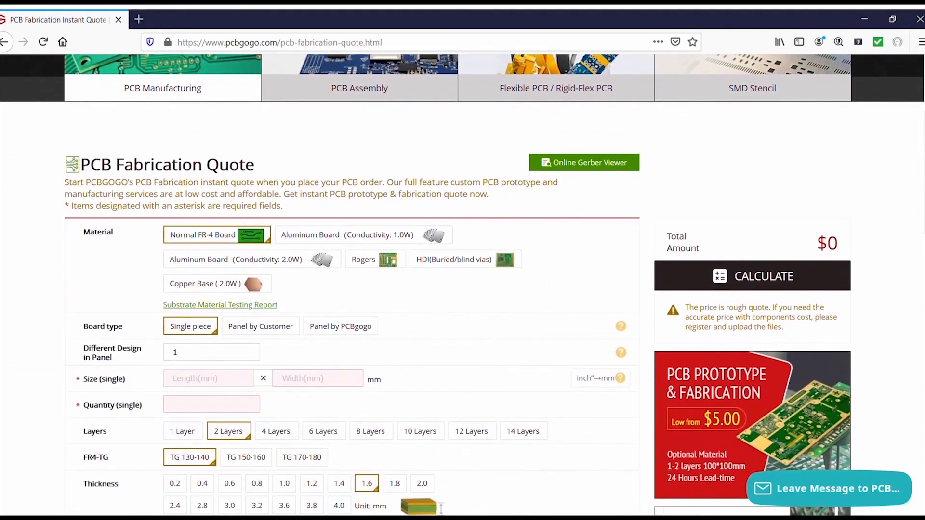
pyautogui.scroll(-3)
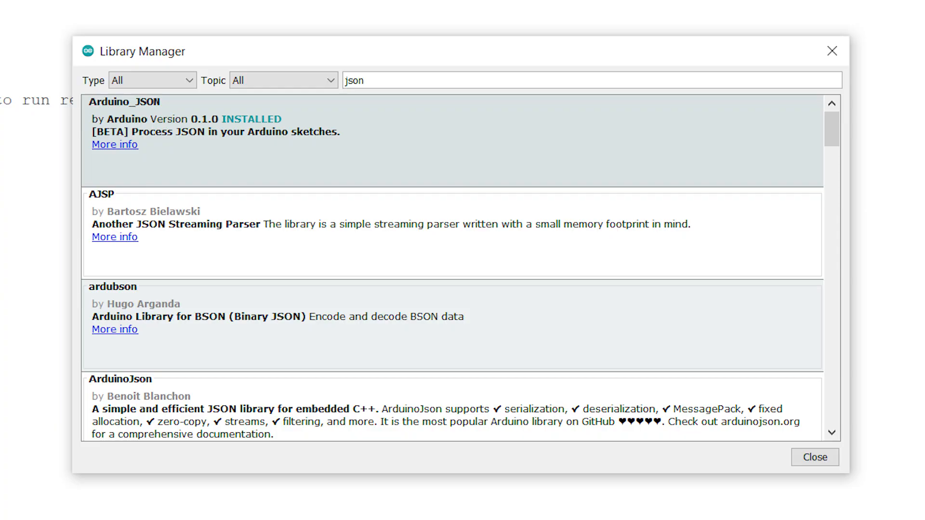
# Step: Dismiss the Library Manager with Arduino_JSON installed and select the sketch header lines for editing
pyautogui.click(815, 457)
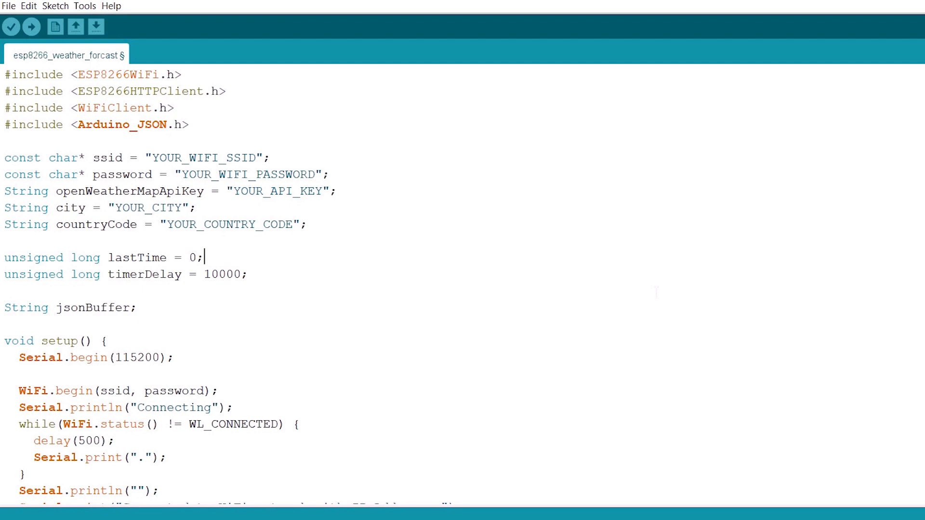
pyautogui.moveTo(5, 152); pyautogui.dragTo(321, 168)
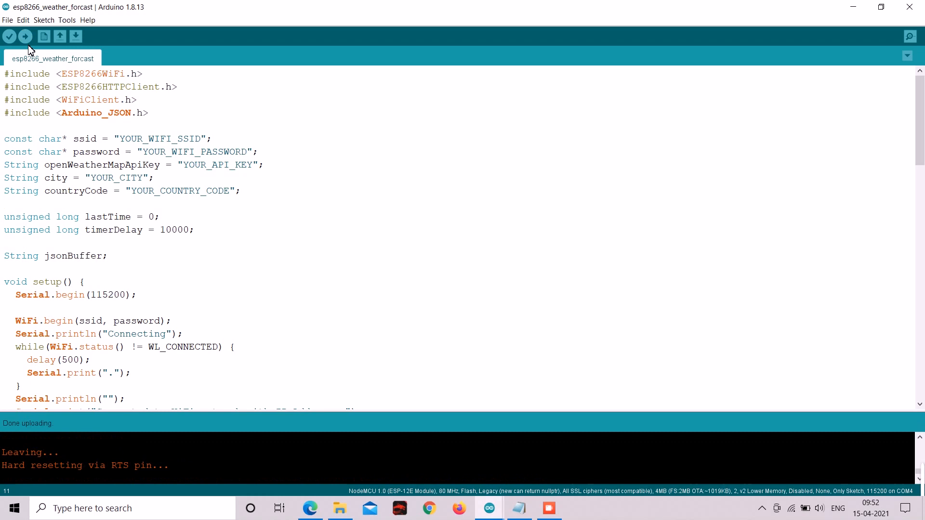
# Step: Show the Serial Monitor at 115200 baud with temperature, pressure, humidity and wind speed readings
pyautogui.click(910, 37)
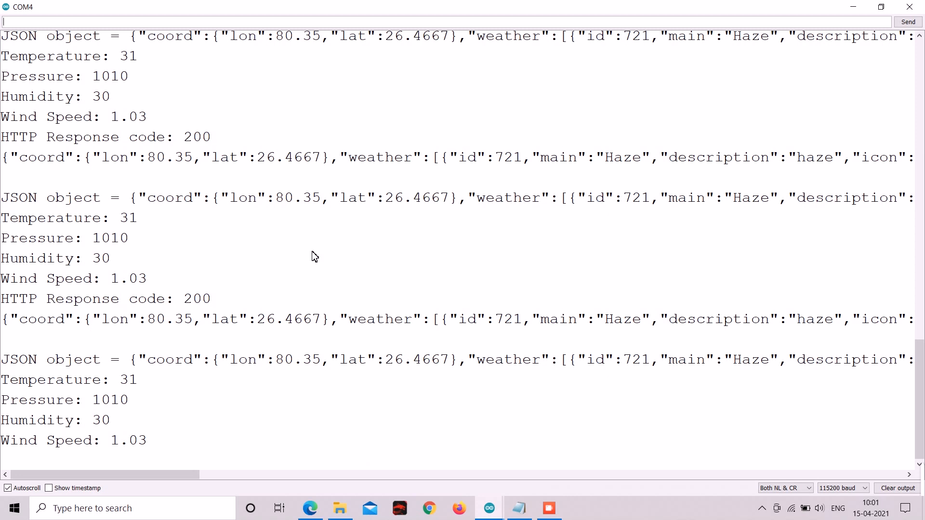
pyautogui.hscroll(3)
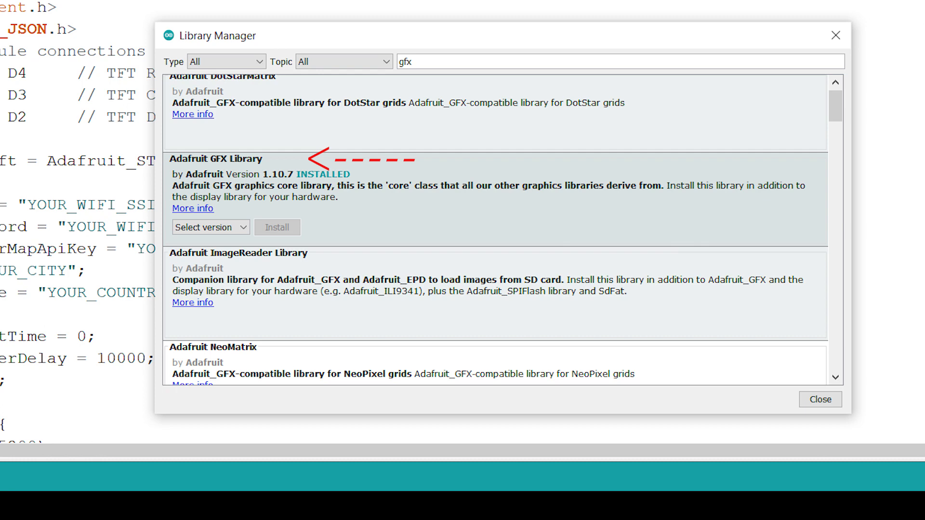
# Step: Dismiss the Library Manager with Adafruit GFX installed and save the esp8266_weather_forcast_with_display sketch
pyautogui.click(819, 399)
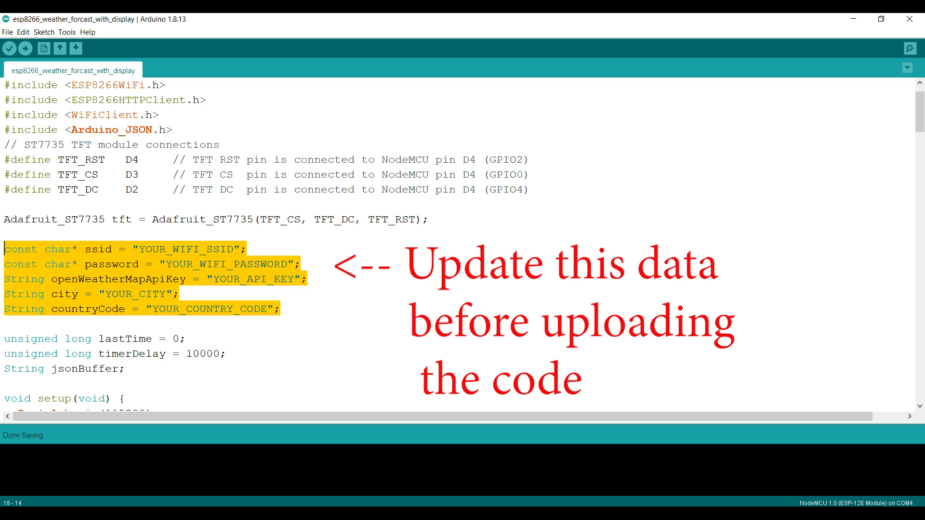
pyautogui.click(9, 36)
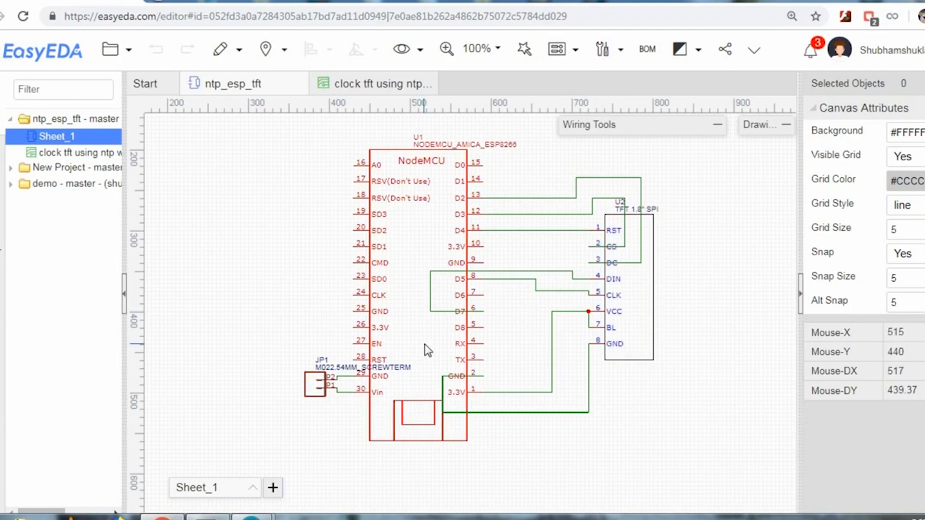
# Step: Request a PCBgogo quote for a 50×50 mm two-layer FR-4 board, quantity 15
pyautogui.click(380, 83)
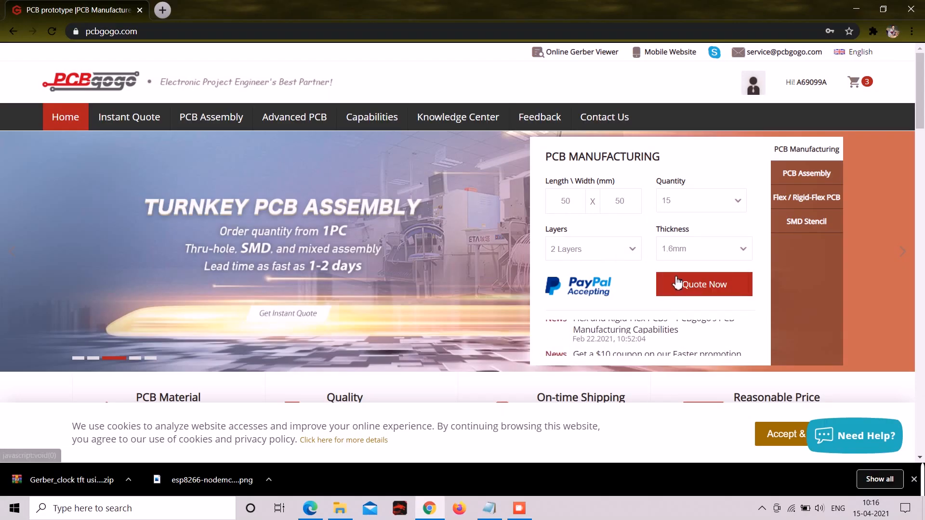
pyautogui.click(704, 284)
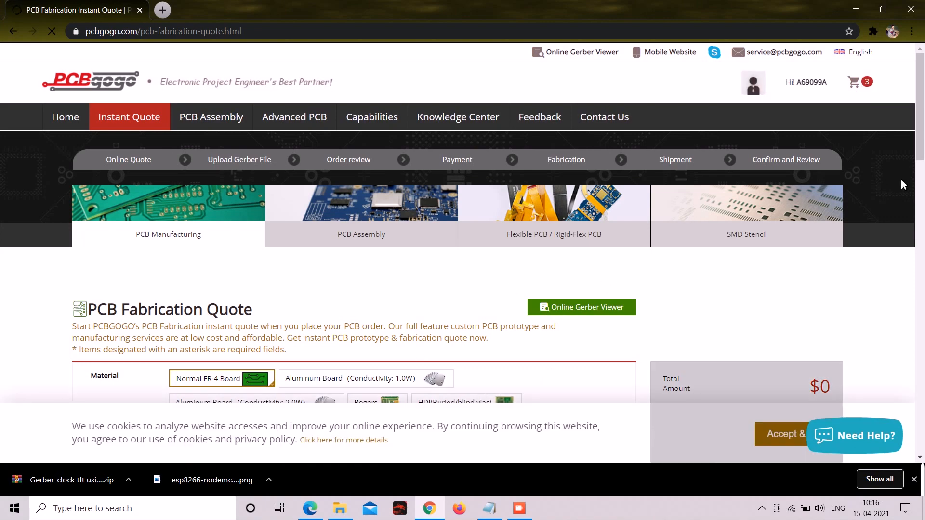
pyautogui.scroll(-3)
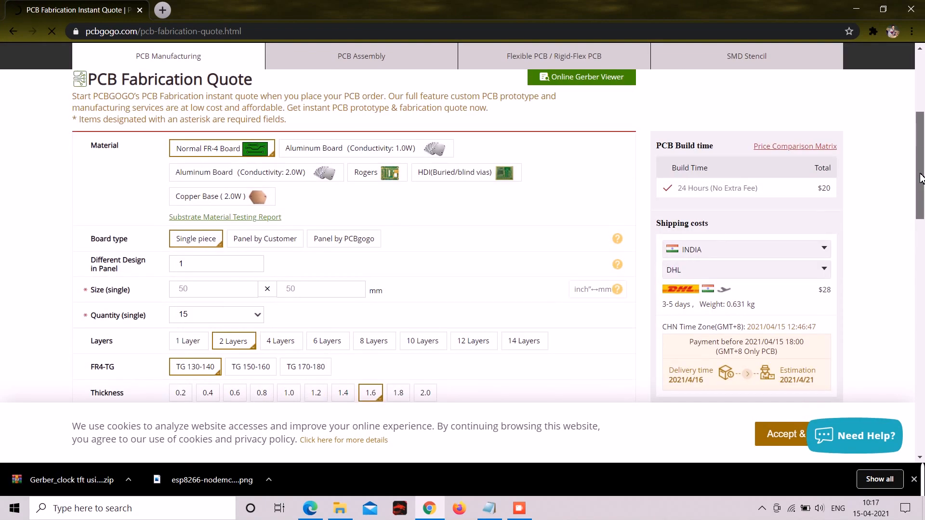